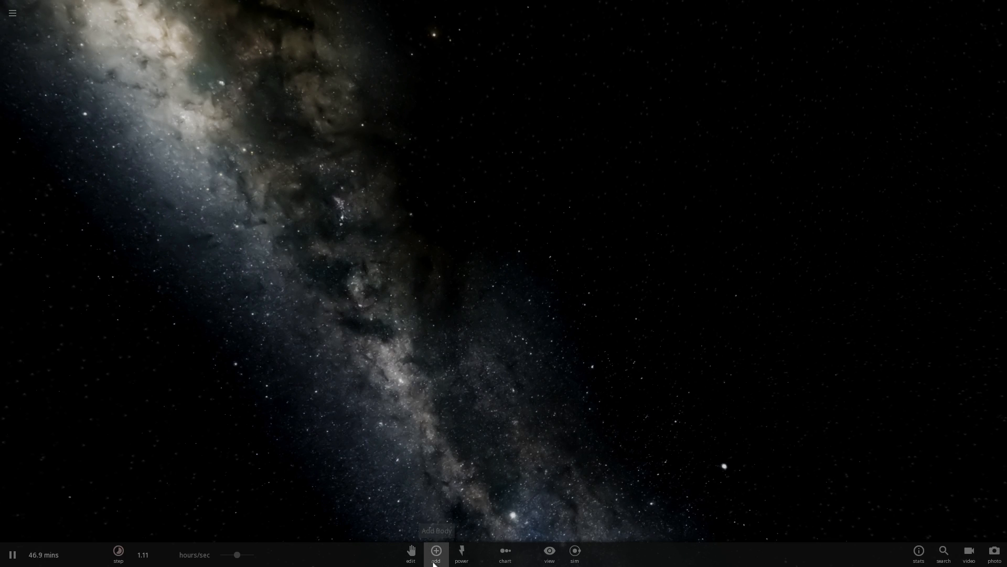
- Show the addable-objects list containing the Police Box, Juno and the Great Pyramid of Giza
click(435, 550)
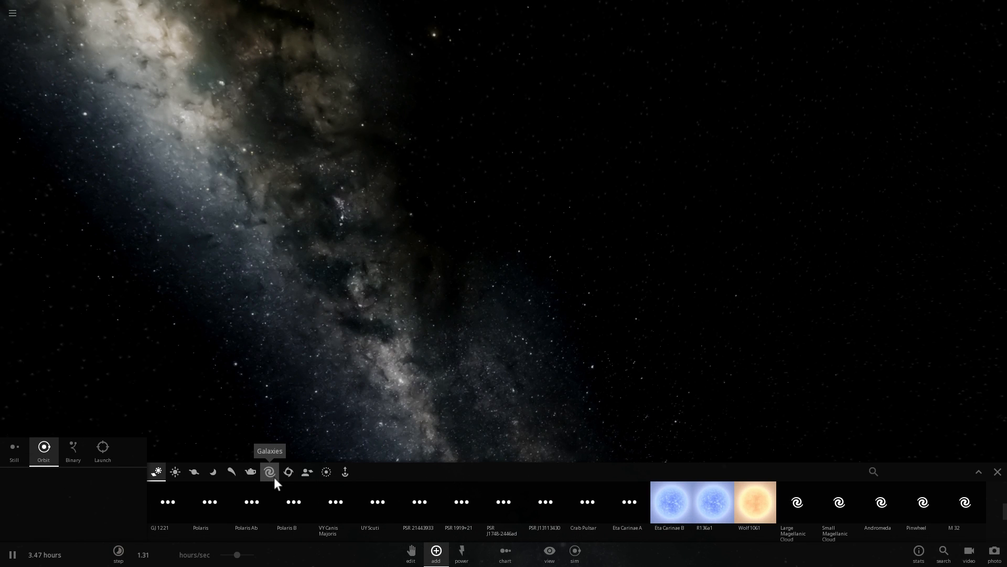
click(250, 471)
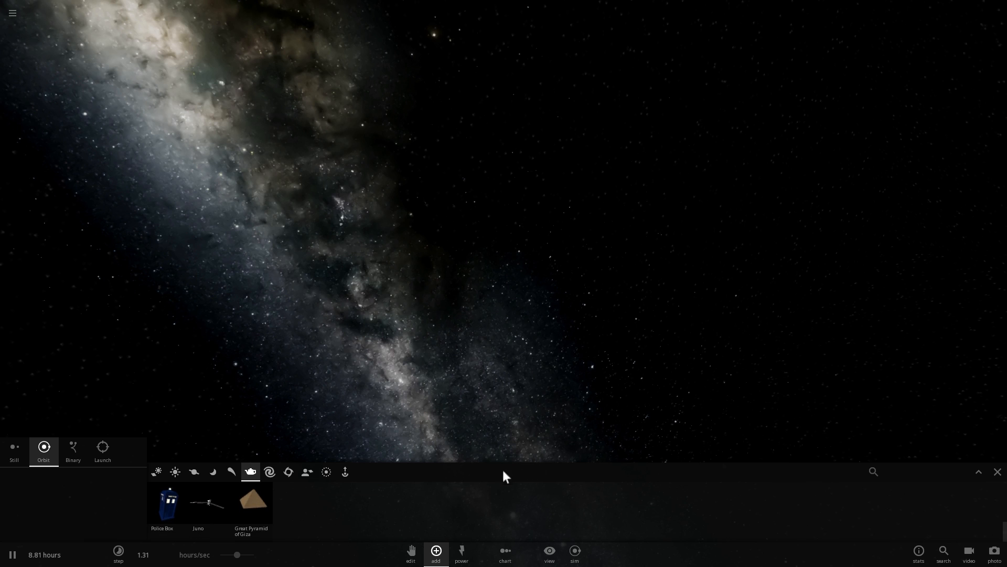
mouse_move(251, 502)
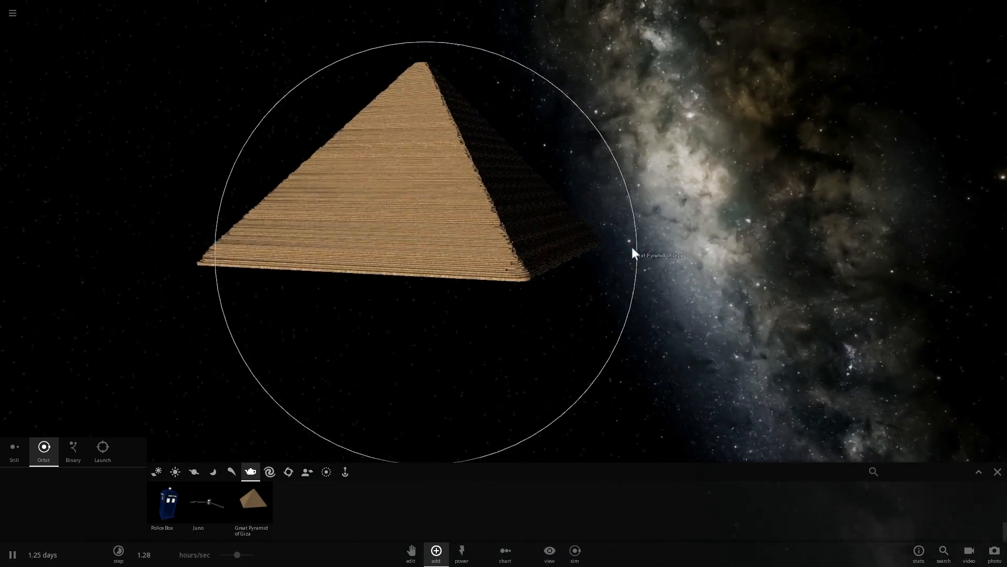
- Orbit the camera around the lone Great Pyramid of Giza and zoom to inspect it
drag(633, 253, 697, 158)
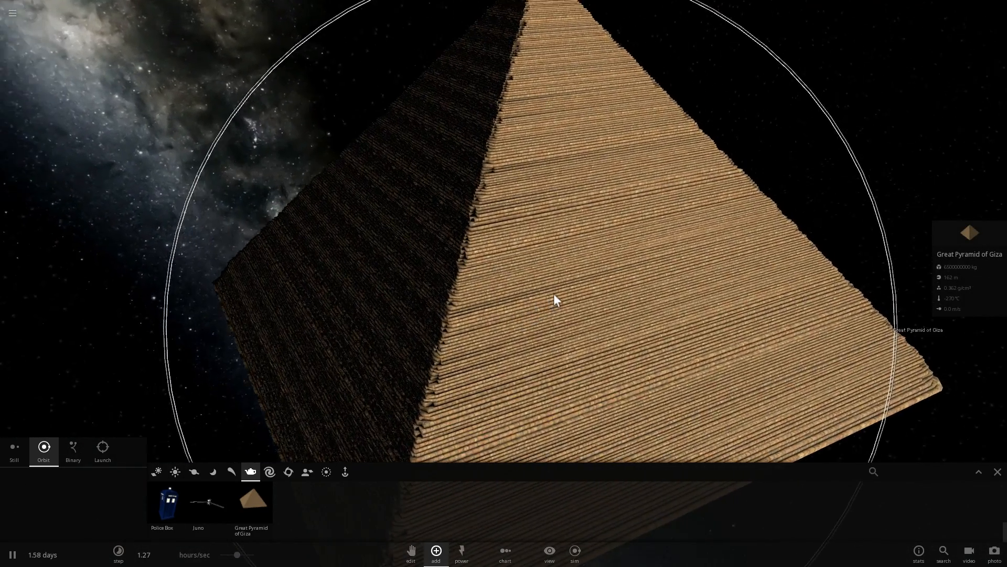
scroll(down, 3)
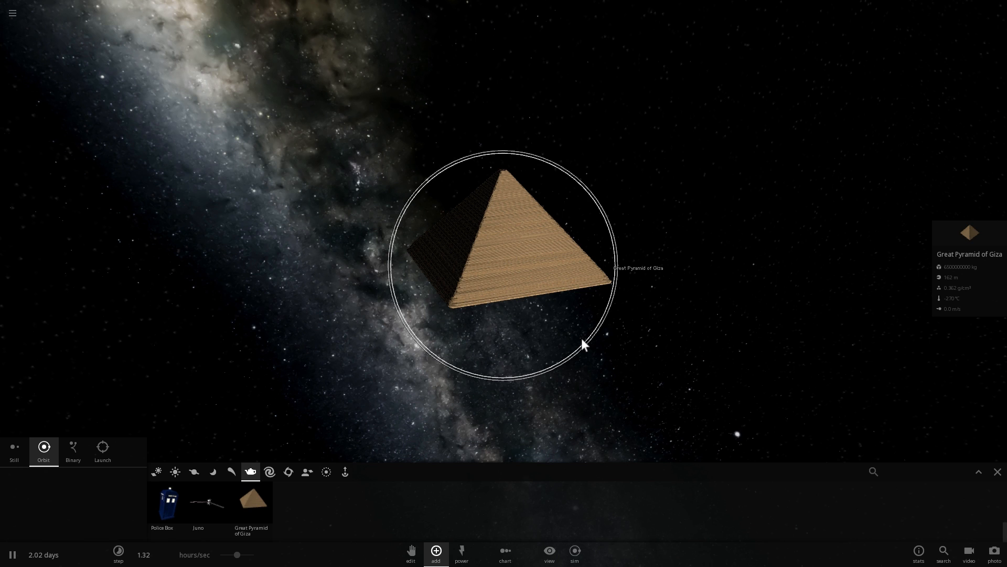
mouse_move(209, 505)
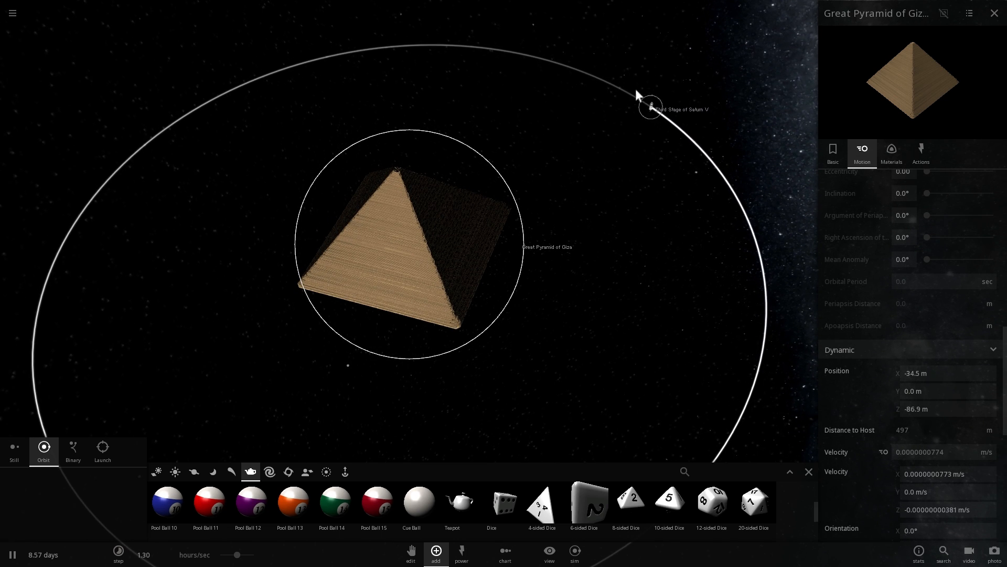
click(920, 153)
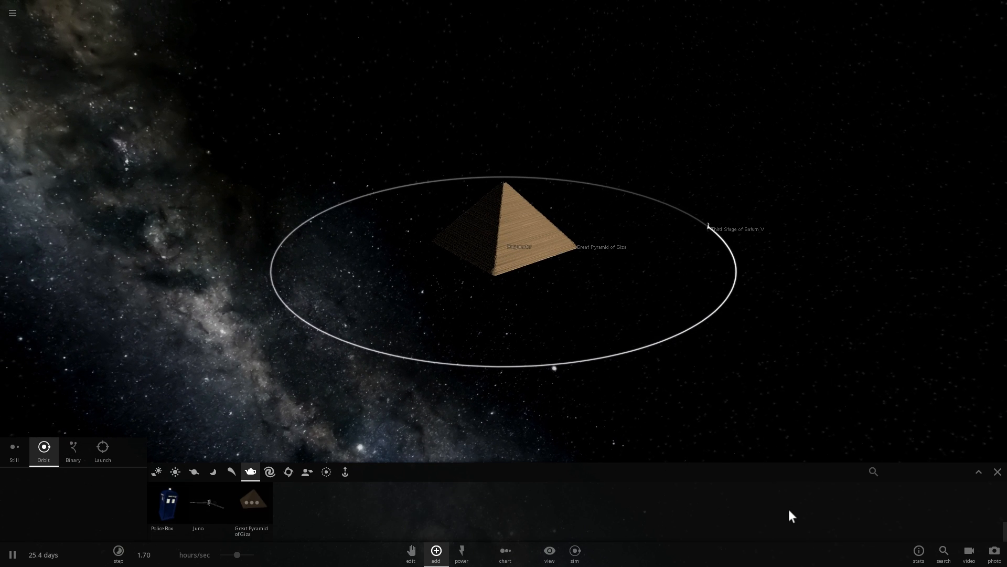
mouse_move(198, 502)
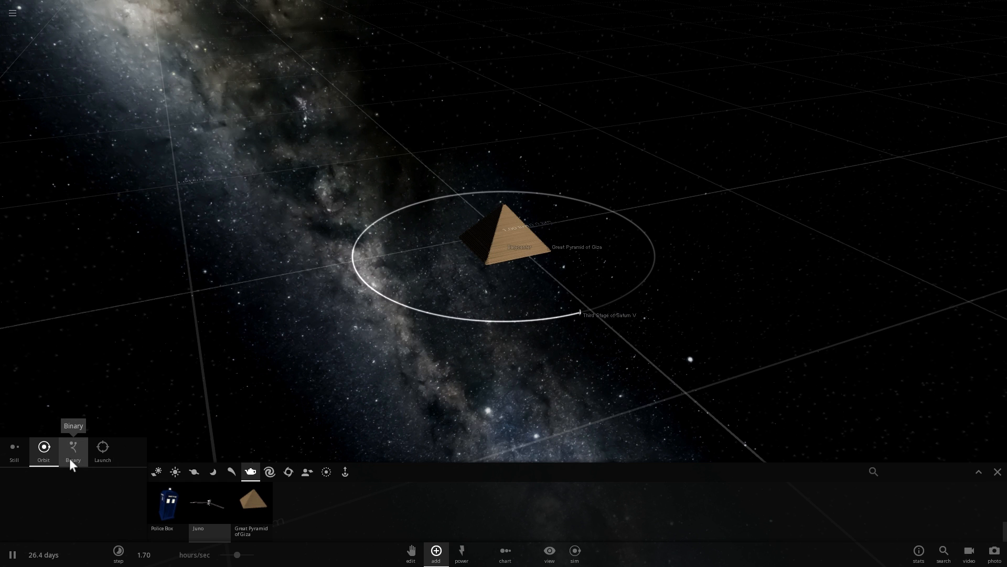
- Place Juno on a wider orbit around the pyramid, outside the Saturn V stage, and review its Motion settings
click(73, 451)
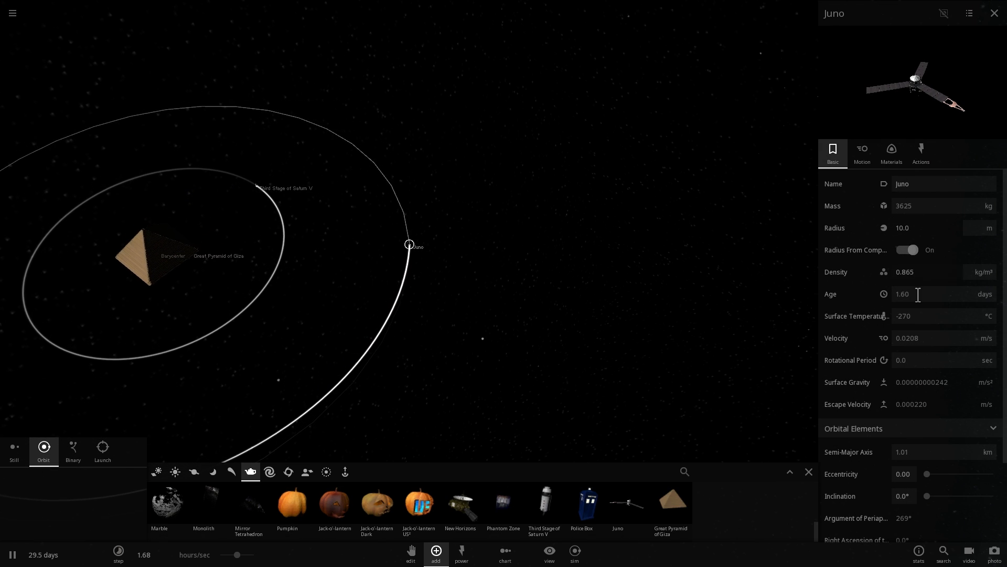
click(863, 153)
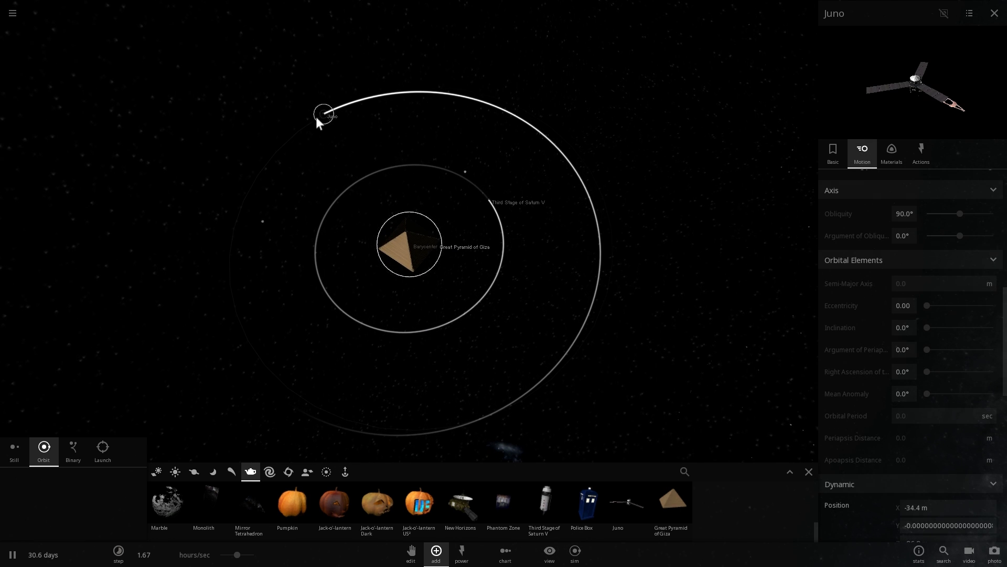
click(408, 245)
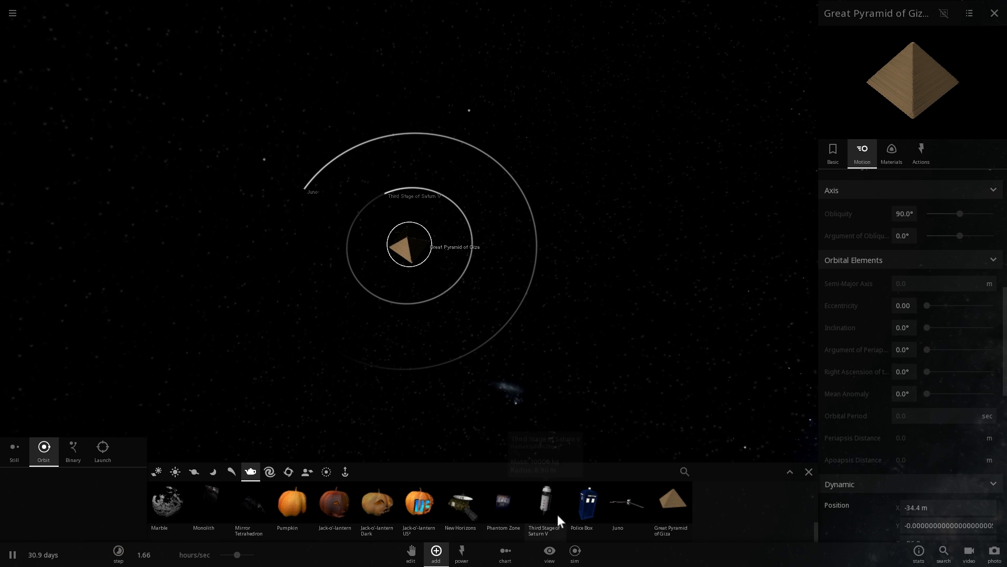
mouse_move(544, 504)
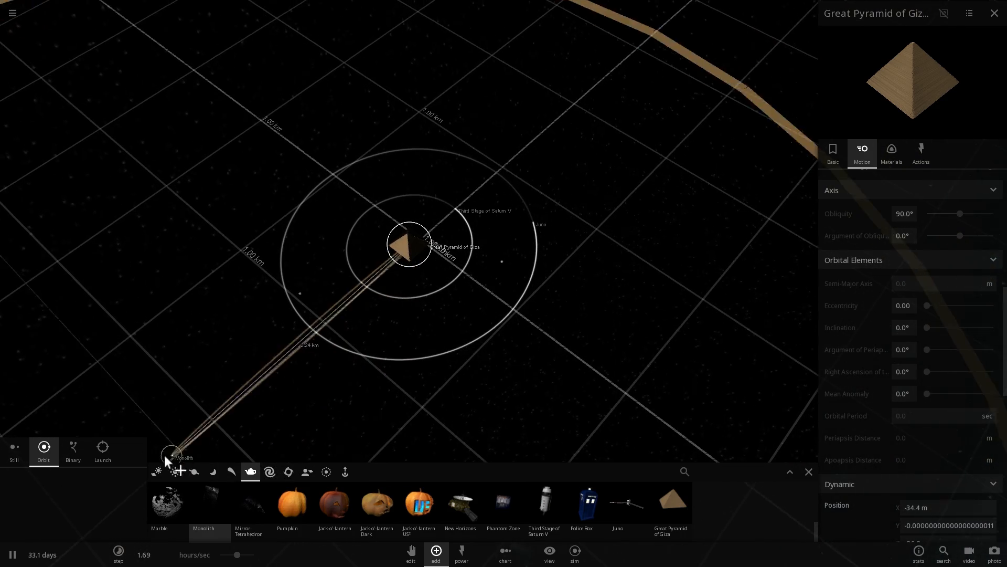
- Set the Monolith on a distant outermost orbit beyond Juno around the pyramid
drag(168, 458, 432, 386)
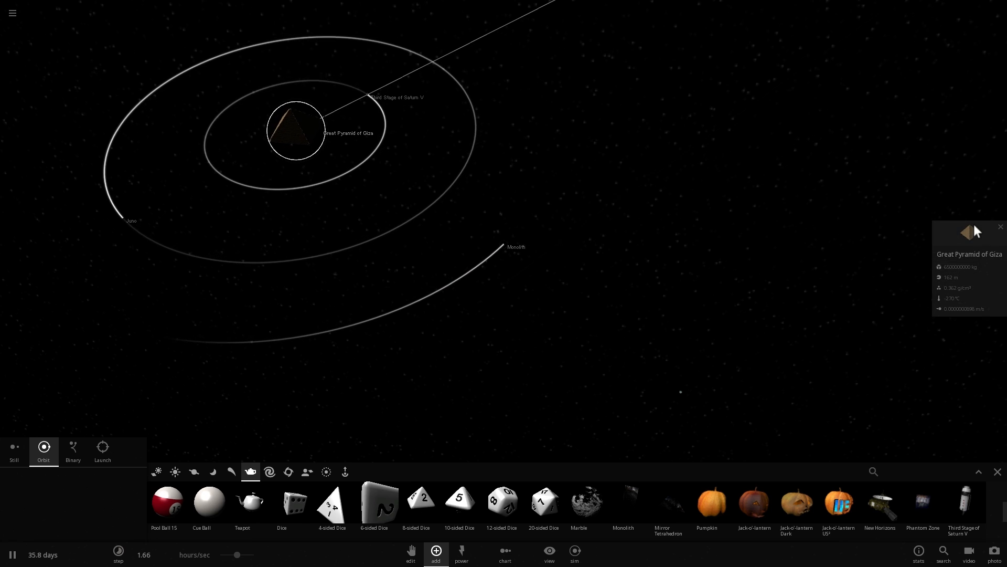
- Show the Monolith's circular 1.46 km orbit with a 149-hour period and scroll the palette to the Police Box
click(968, 232)
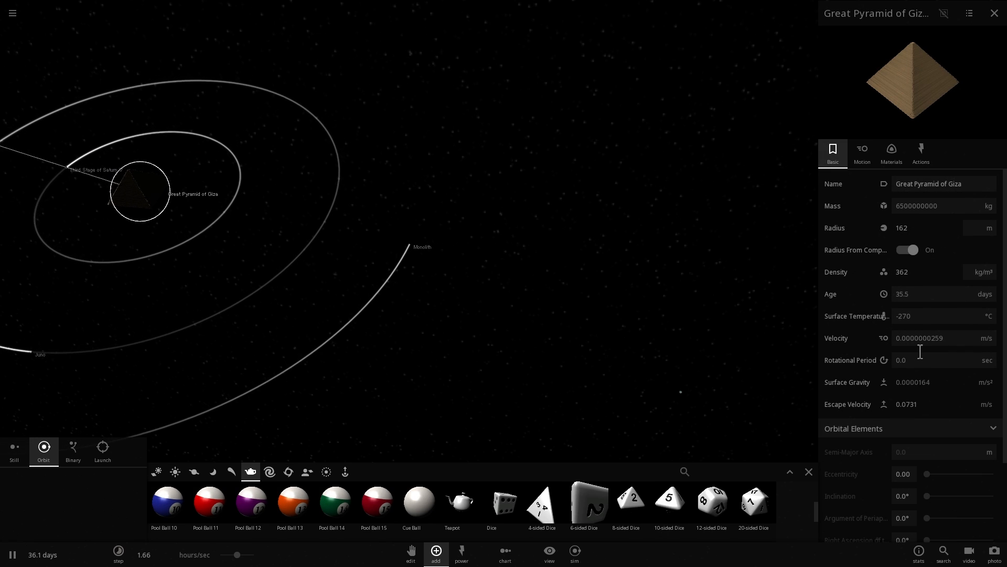
scroll(down, 3)
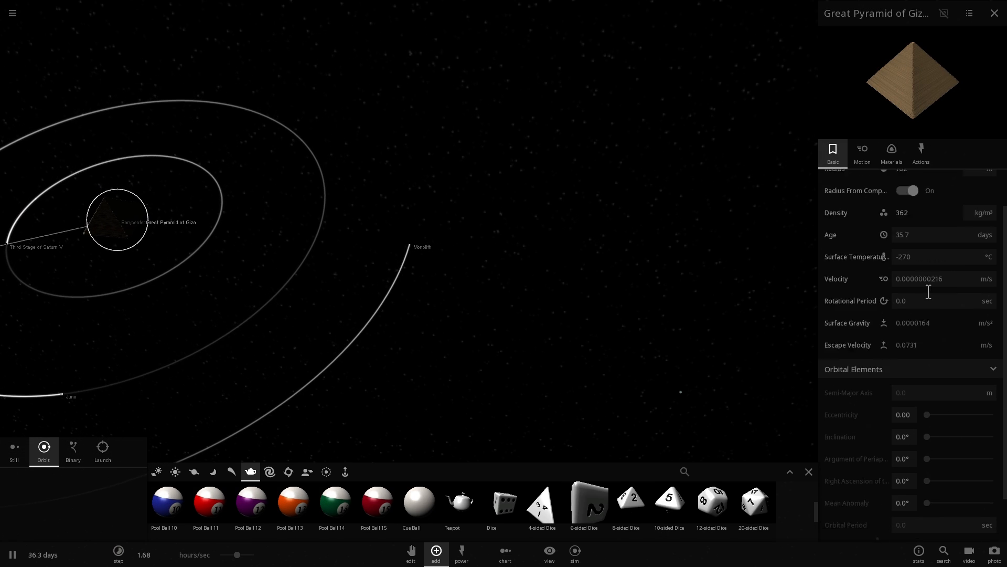
click(409, 245)
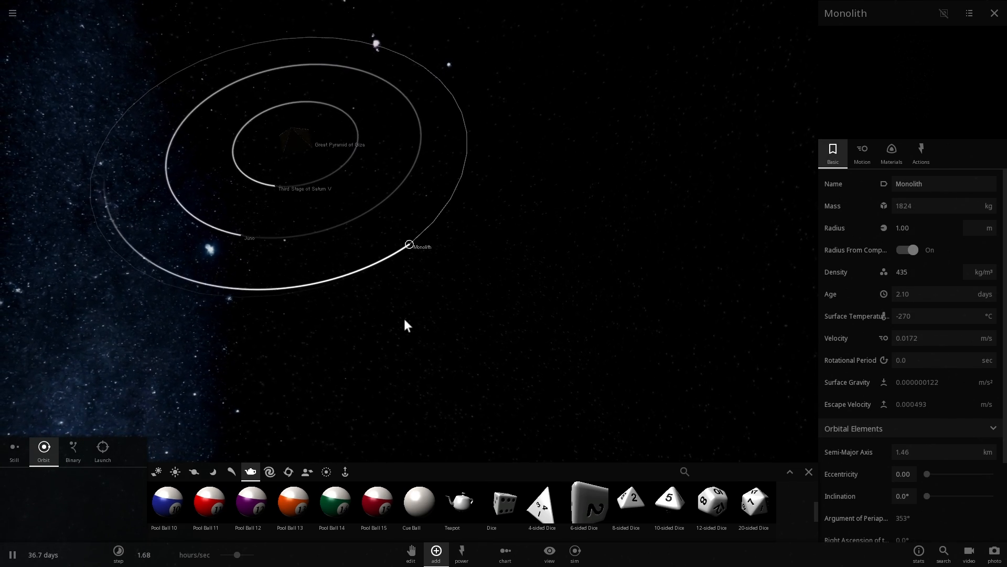
click(862, 152)
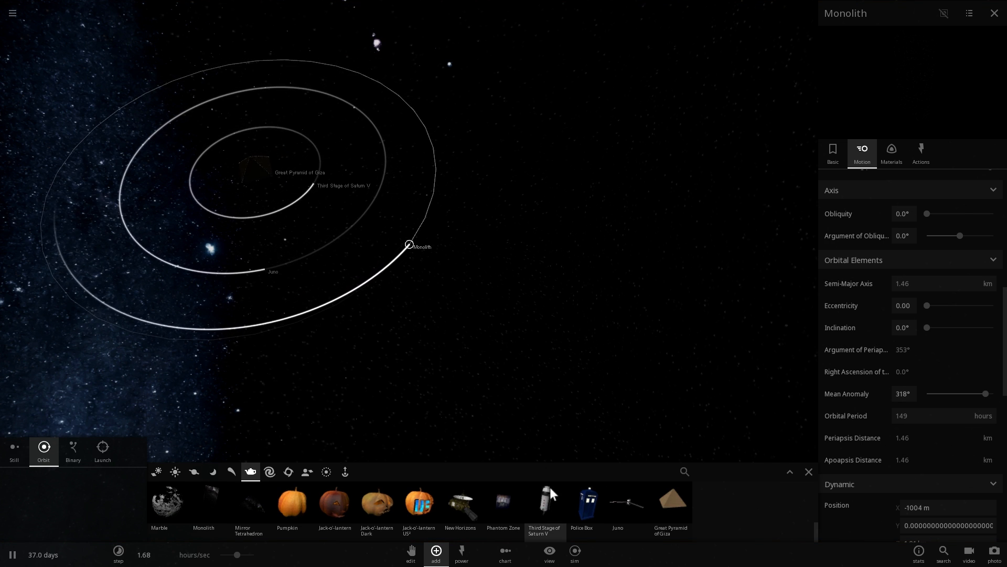
mouse_move(545, 500)
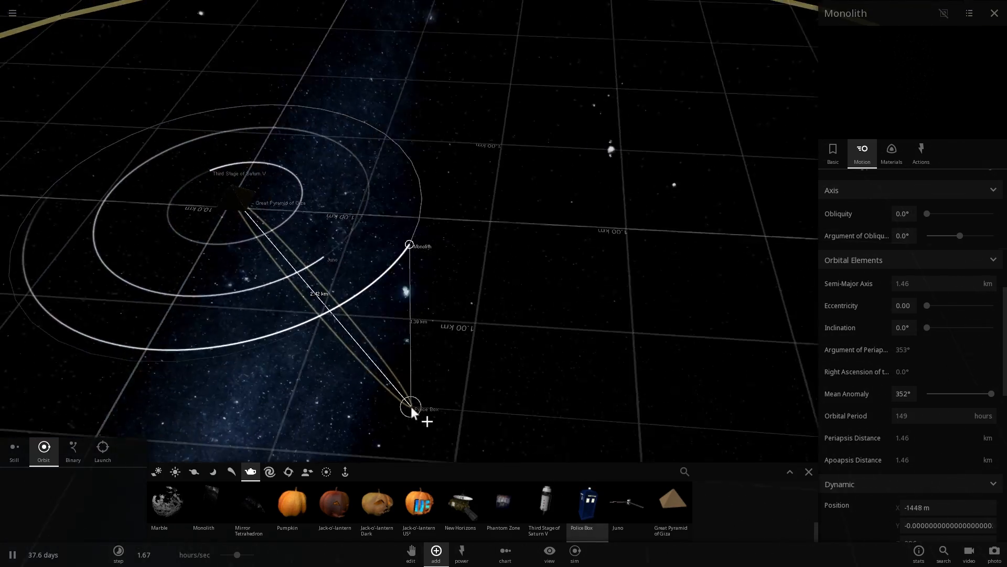
mouse_move(586, 505)
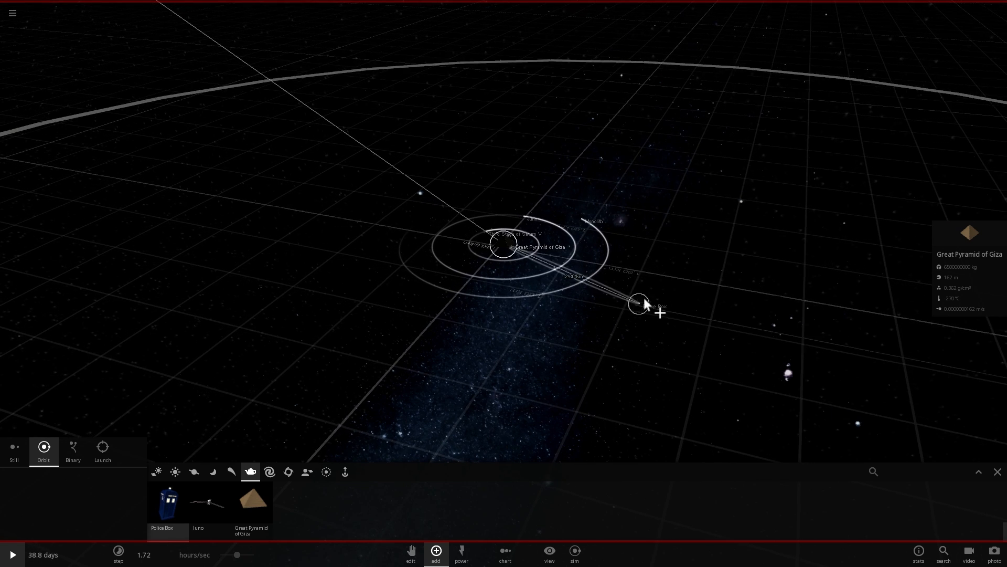
- Set the Police Box into its own orbit around the pyramid and bring up its properties
drag(639, 305, 410, 151)
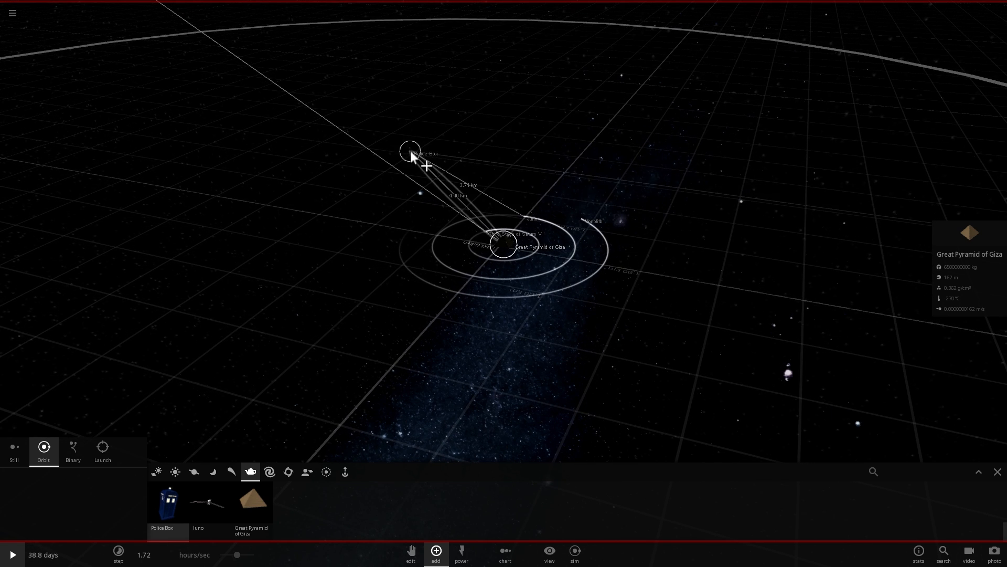
drag(412, 151, 441, 414)
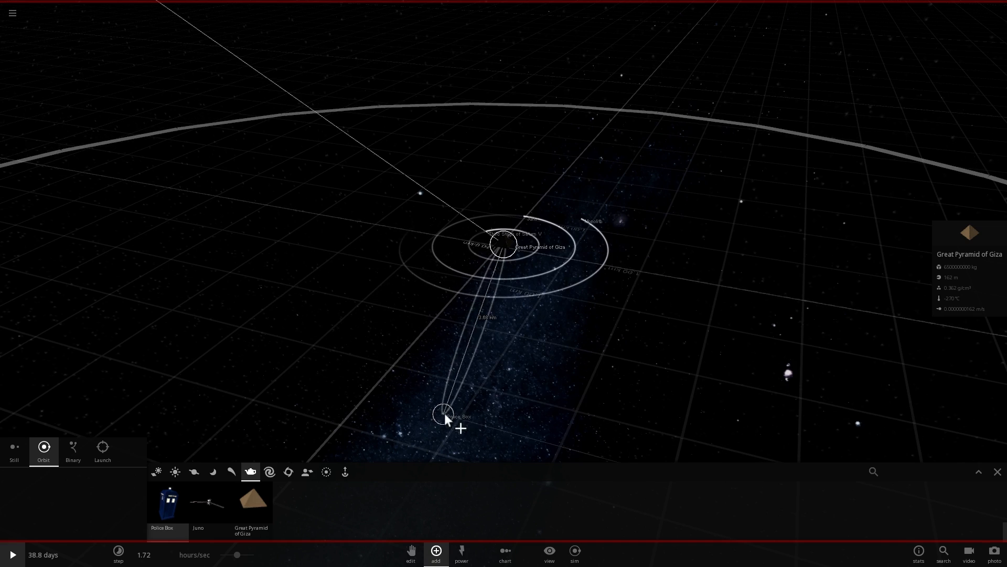
drag(447, 418, 617, 376)
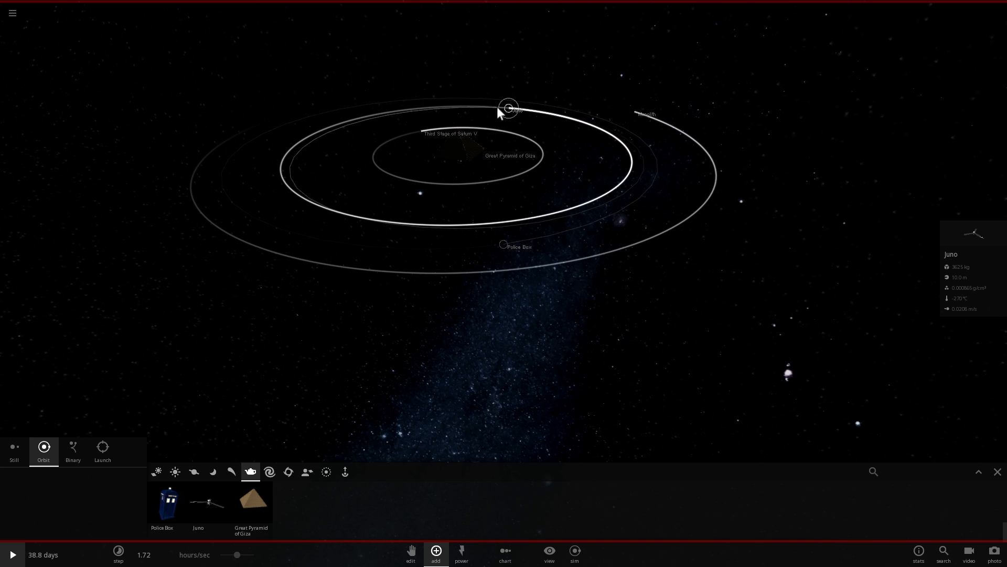
click(504, 246)
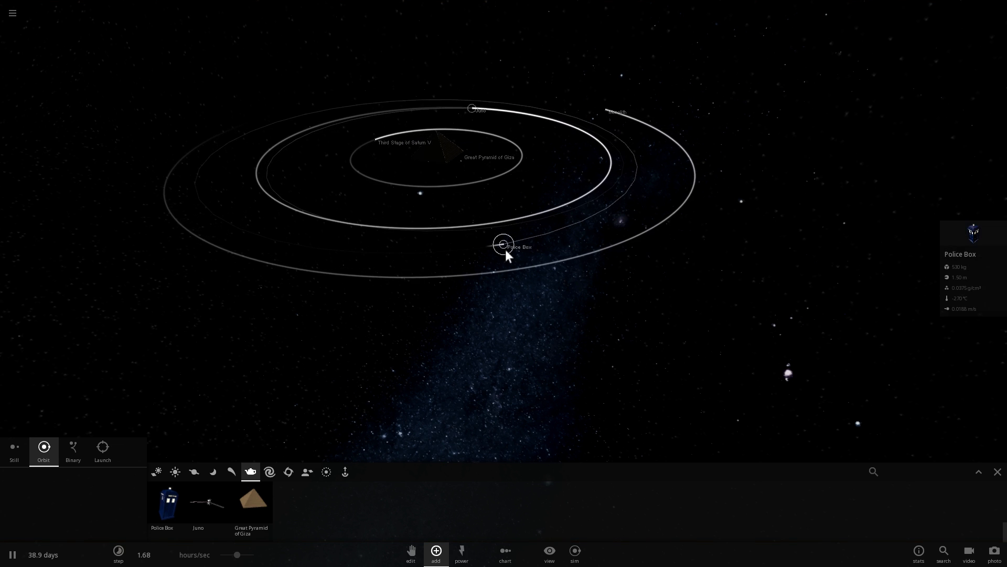
click(502, 244)
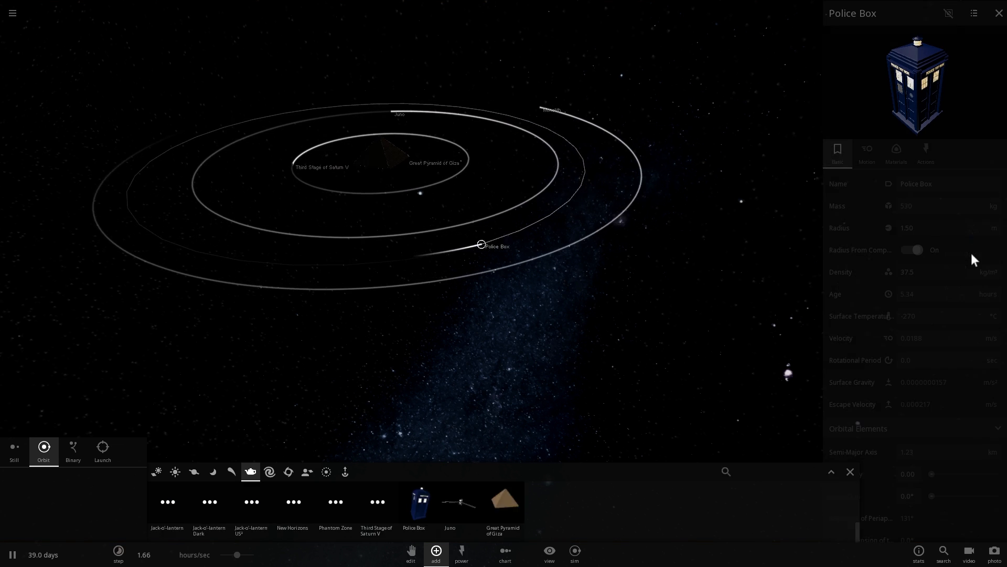
- Show the Police Box's circular 1.23 km orbit with a 114-hour period
click(866, 153)
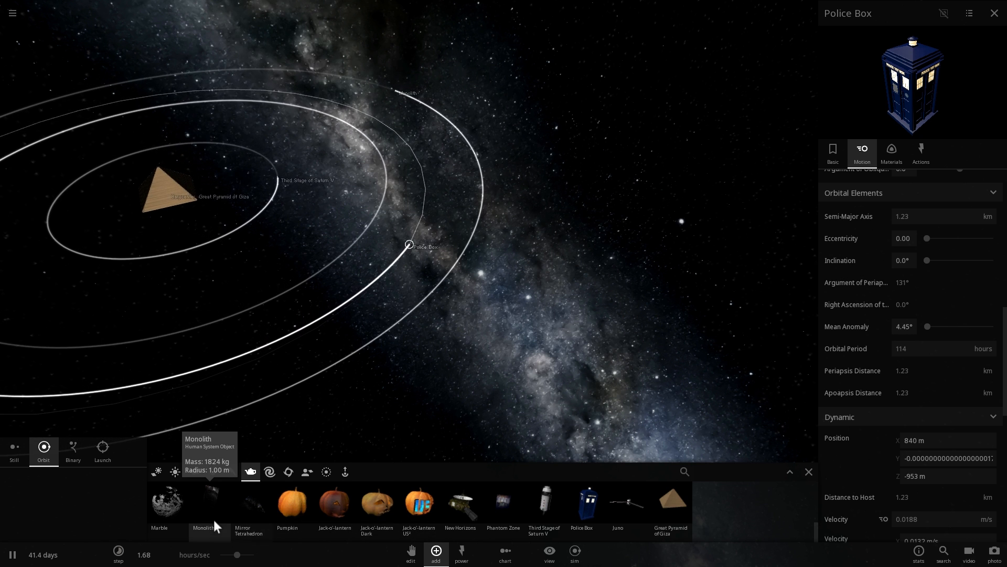
mouse_move(461, 504)
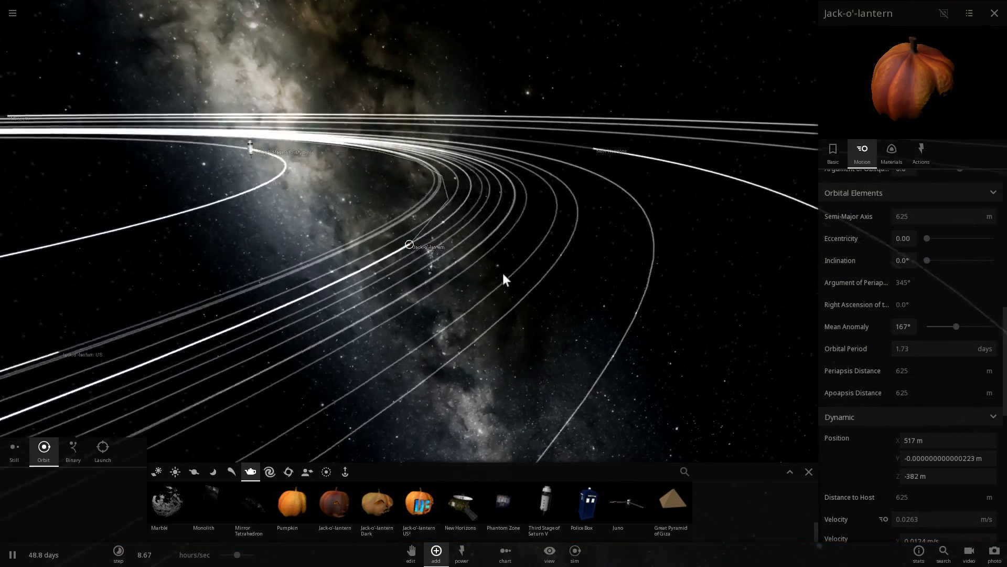
- Raise the simulation speed to about 8.7 hours per second
drag(960, 326, 986, 326)
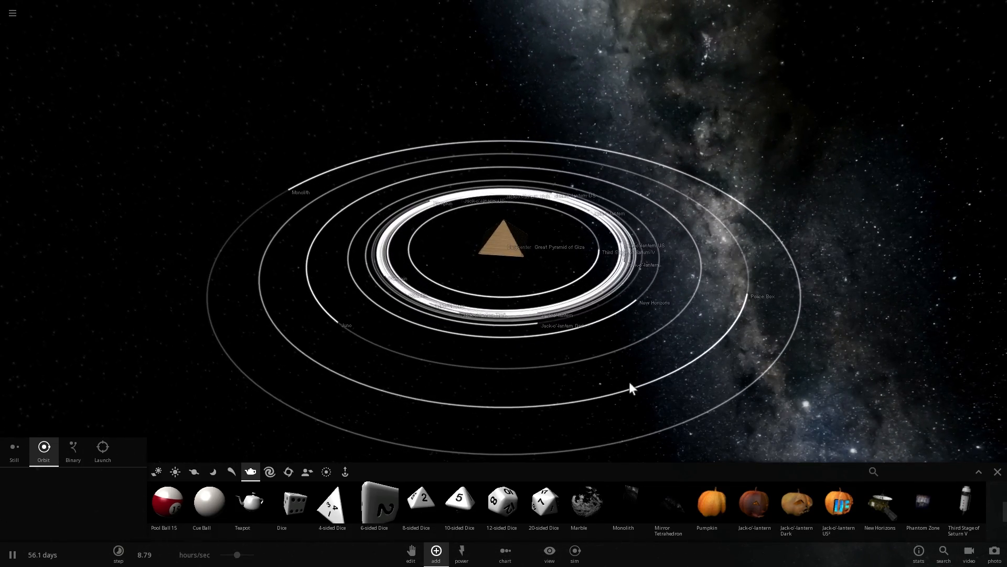
mouse_move(332, 502)
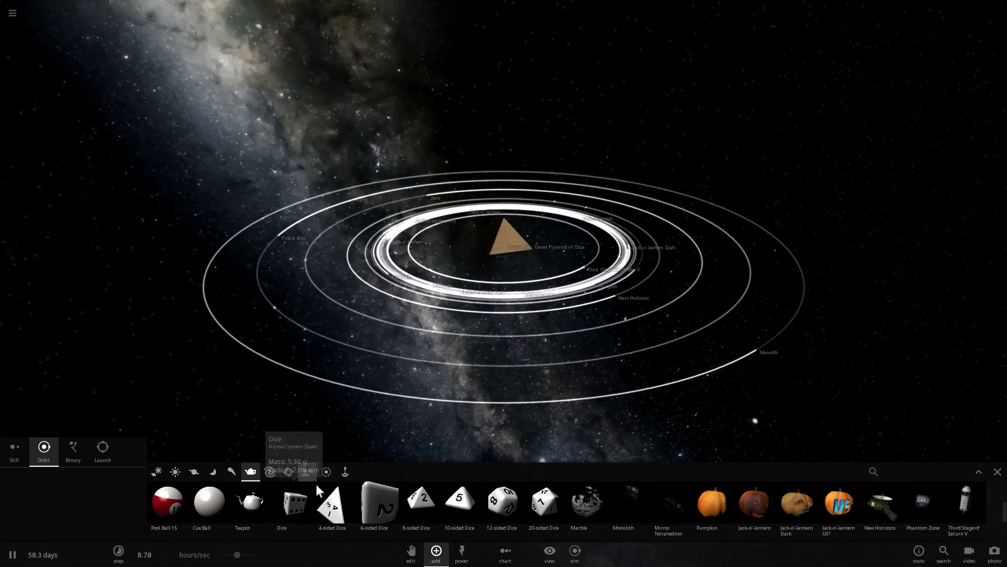
- Choose the Basketball as the next object to add to the crowded system
click(250, 471)
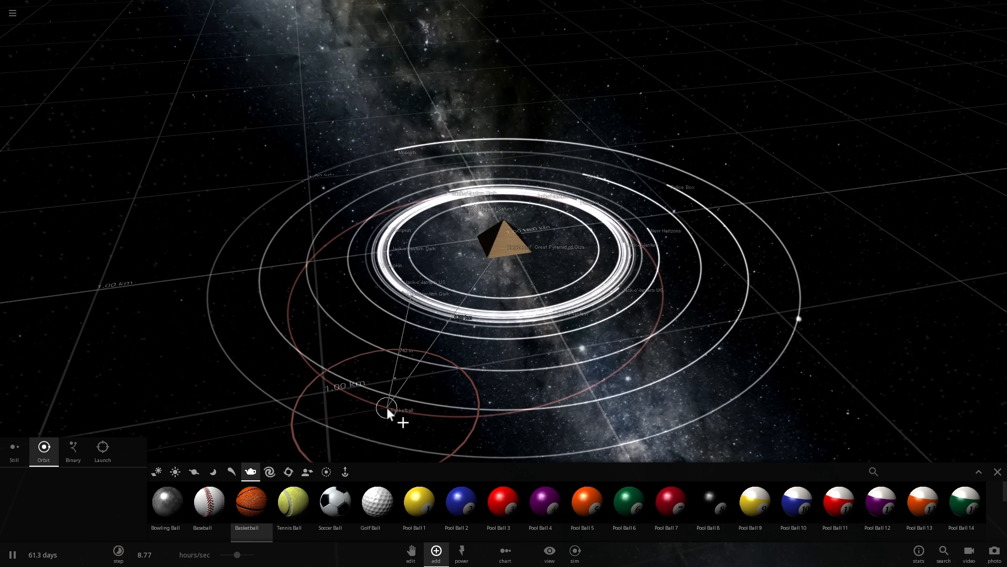
- Place the basketball on a highly eccentric orbit around the pyramid and adjust the simulation speed
click(388, 407)
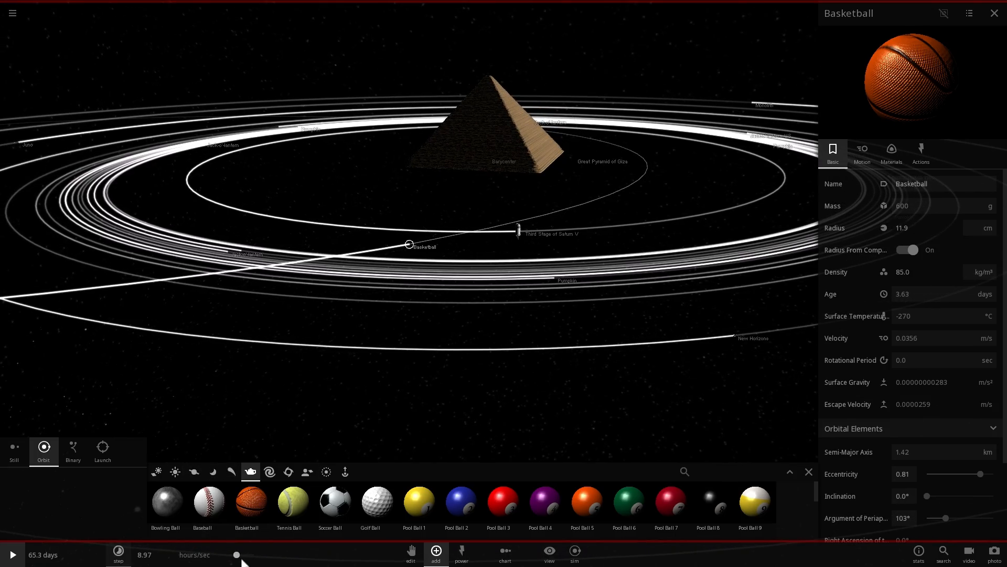
click(13, 554)
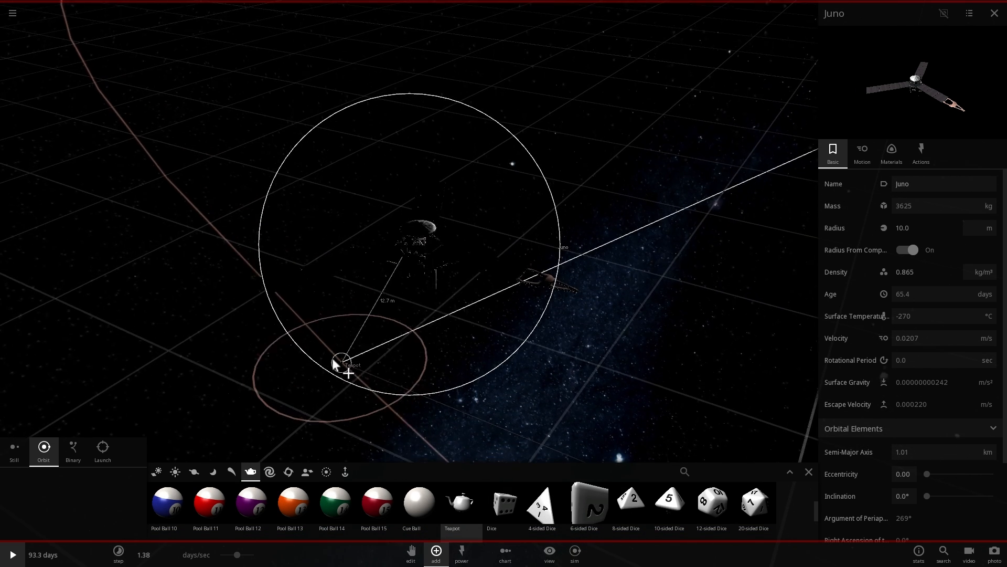
- Drag out from the Great Pyramid twice to place two teapots in orbit as small moons
drag(340, 359, 369, 203)
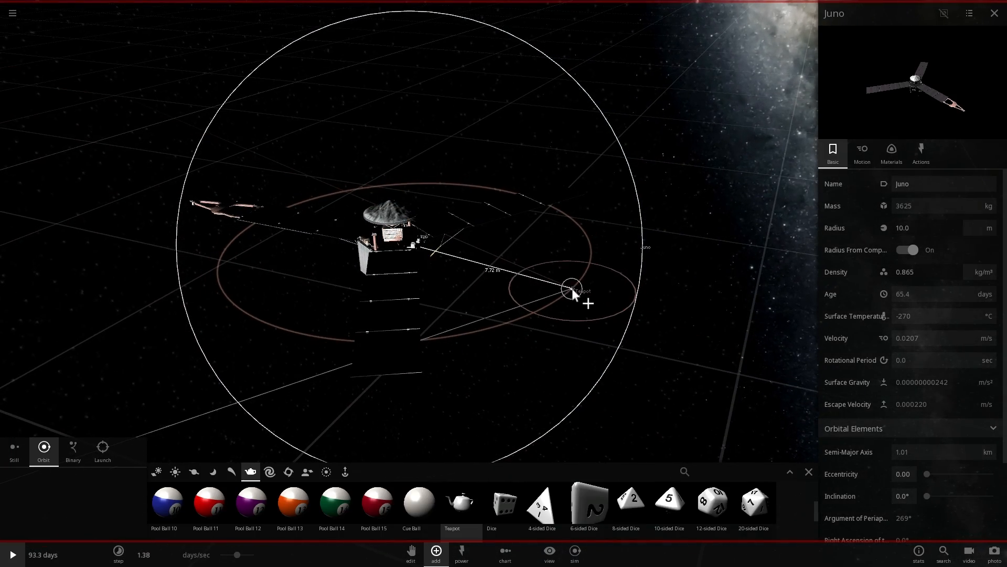
drag(572, 293, 546, 212)
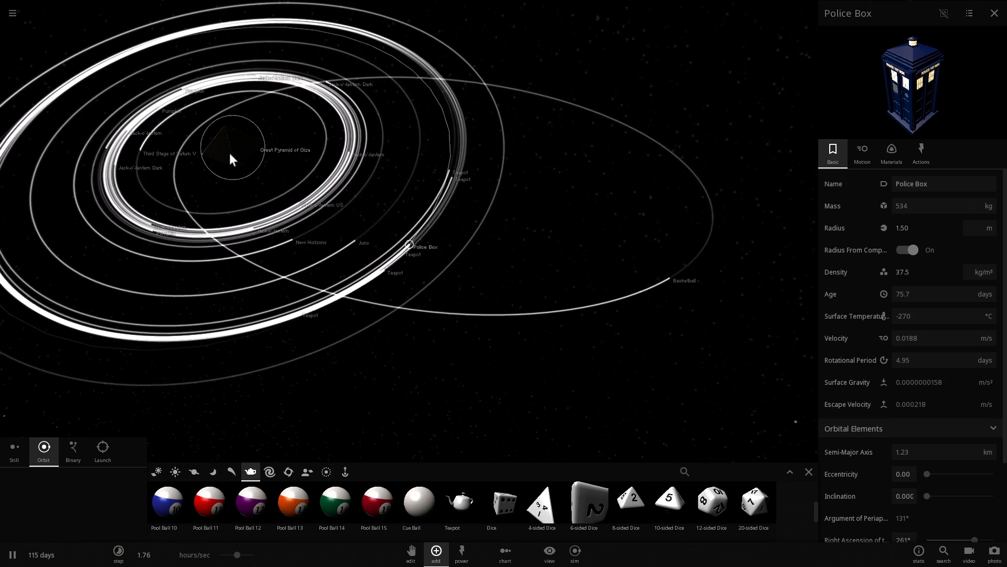
- Tilt the view to see the orbits side-on and switch placement to Binary for the next Great Pyramid
drag(231, 159, 399, 248)
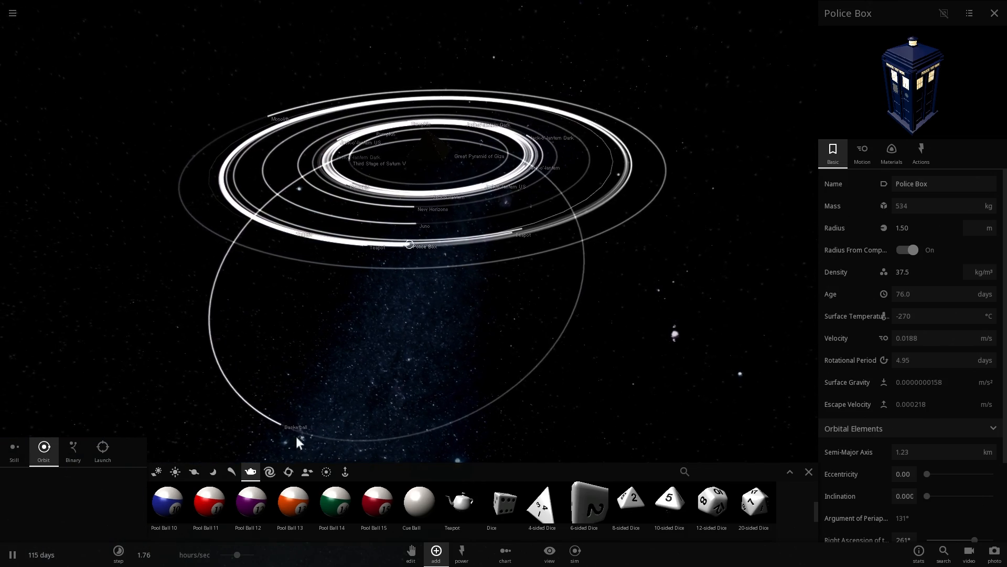
click(73, 450)
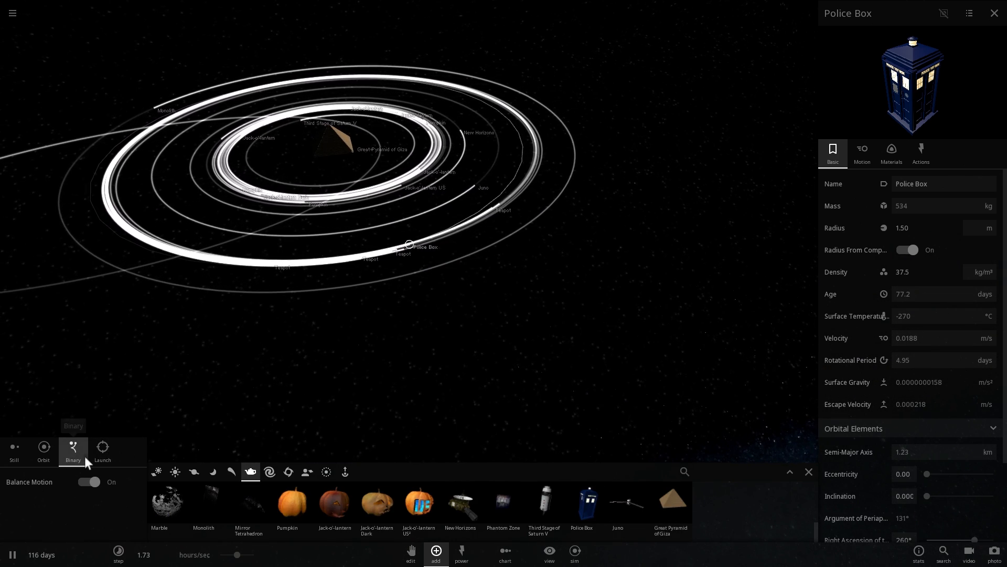
click(102, 451)
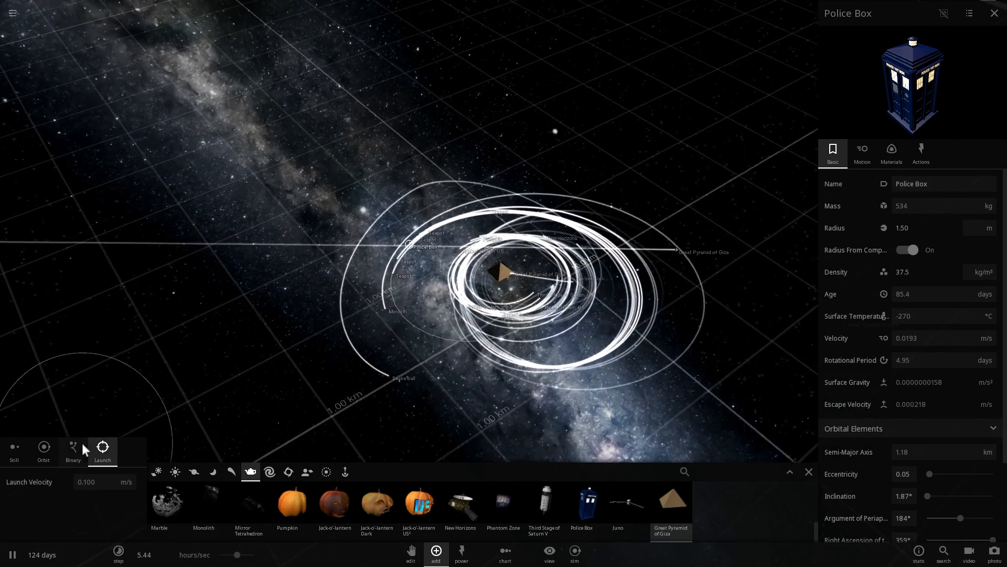
- Choose Binary placement so the Great Pyramid of Giza is added as a binary pair
click(73, 450)
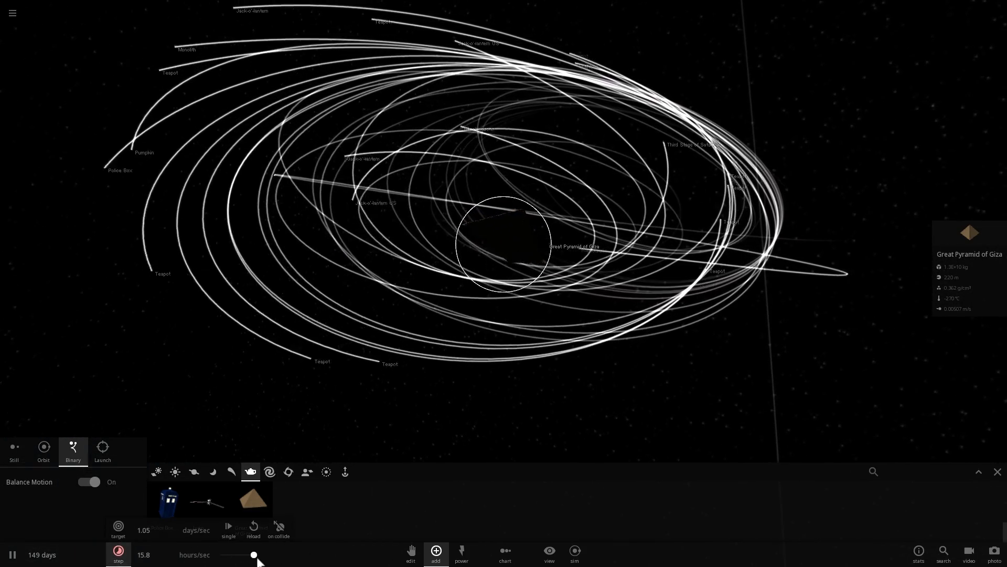
- Turn off Trails in the View panel and swing the camera around the two binary pyramids
click(549, 551)
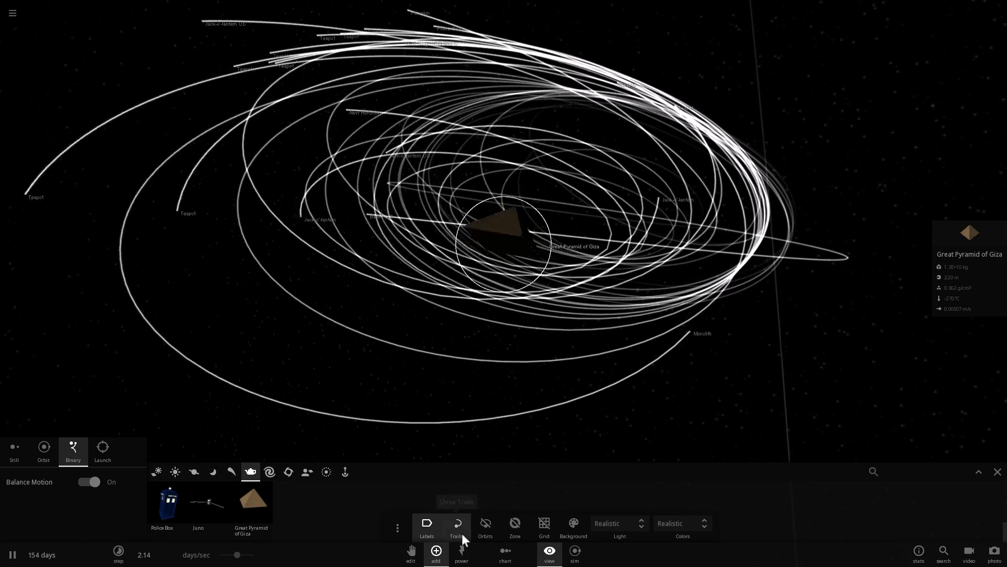
click(485, 524)
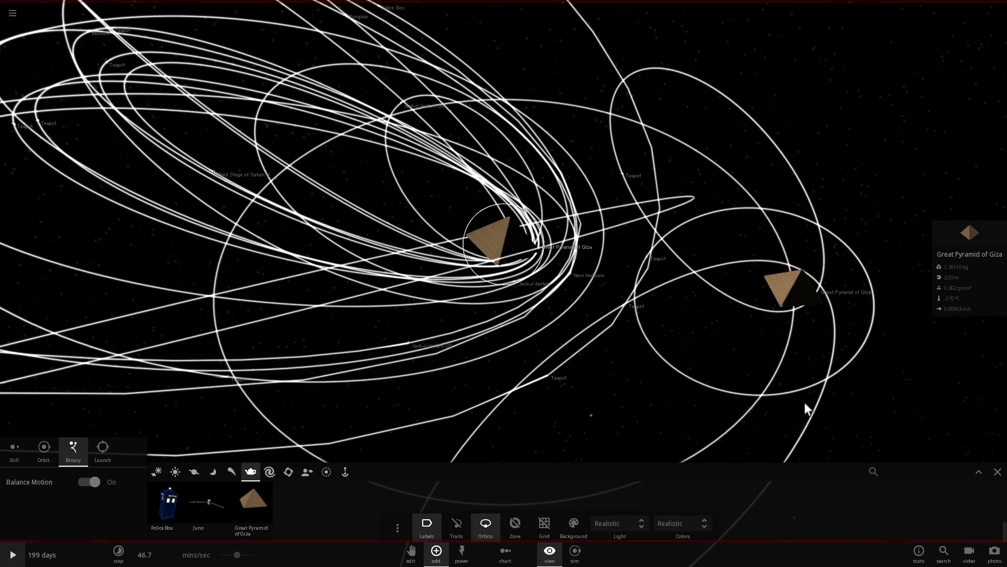
click(13, 554)
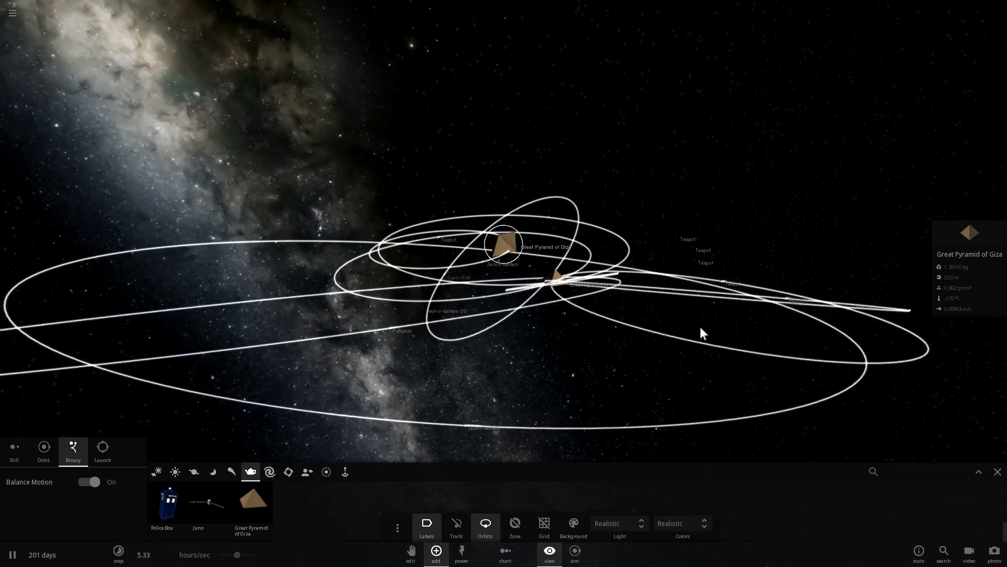
drag(702, 333, 790, 443)
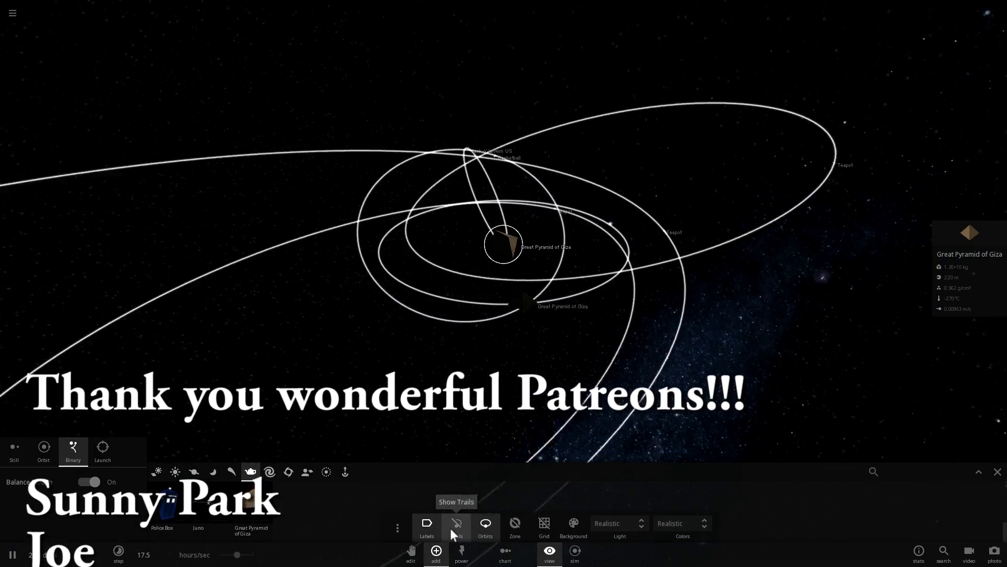
- Toggle Trails and Orbits in the View panel, ending with Trails on and Orbits off
click(456, 527)
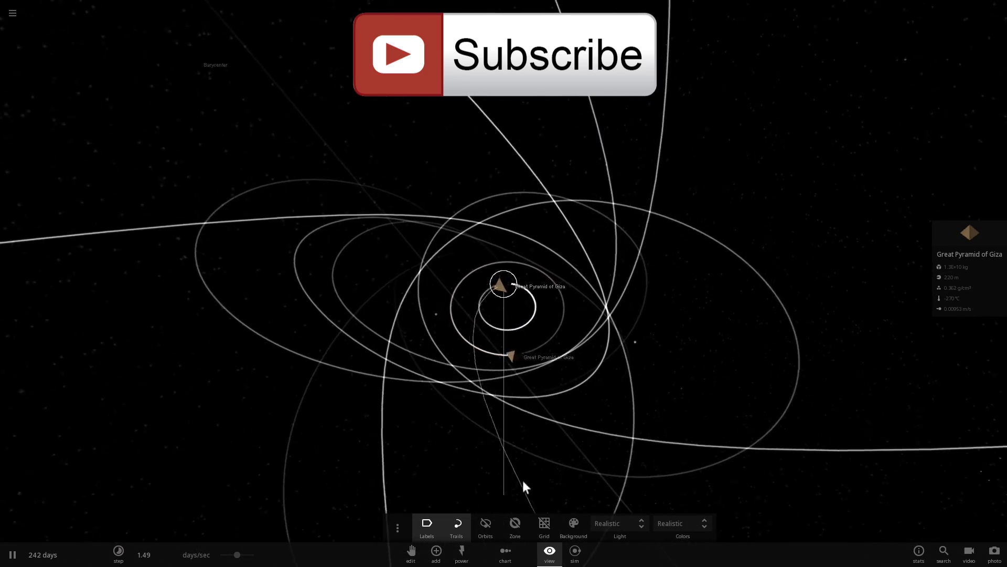
click(485, 527)
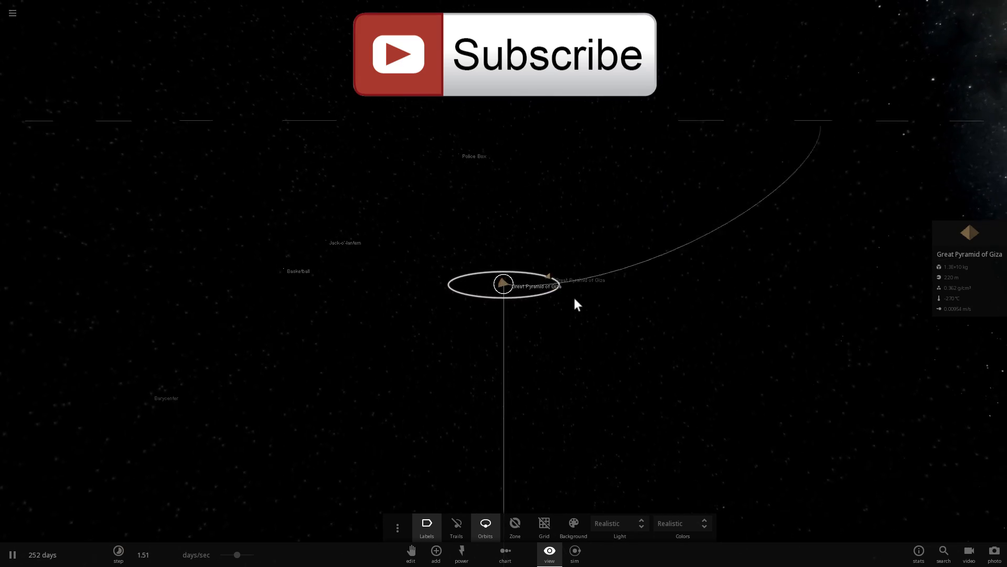
click(456, 527)
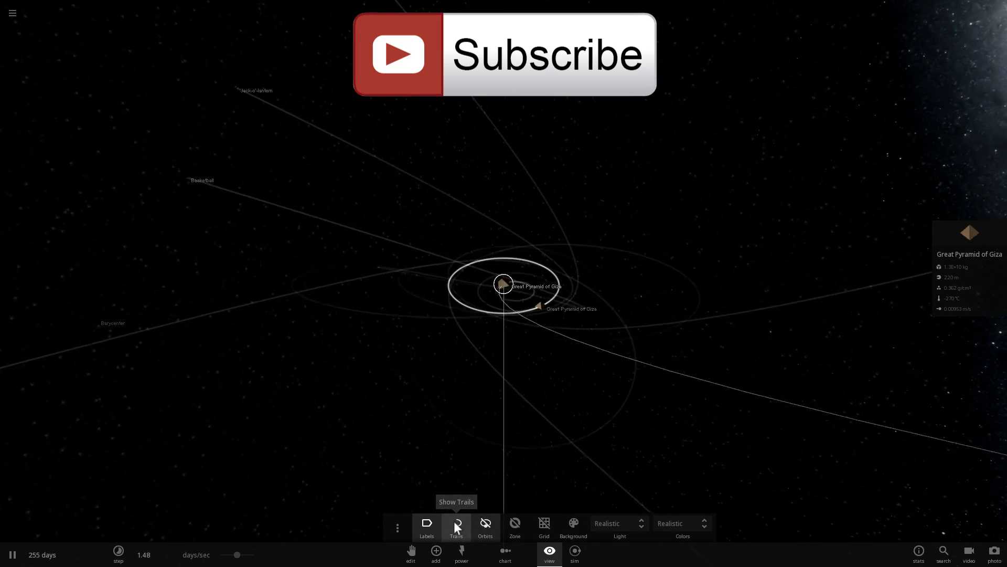
click(457, 527)
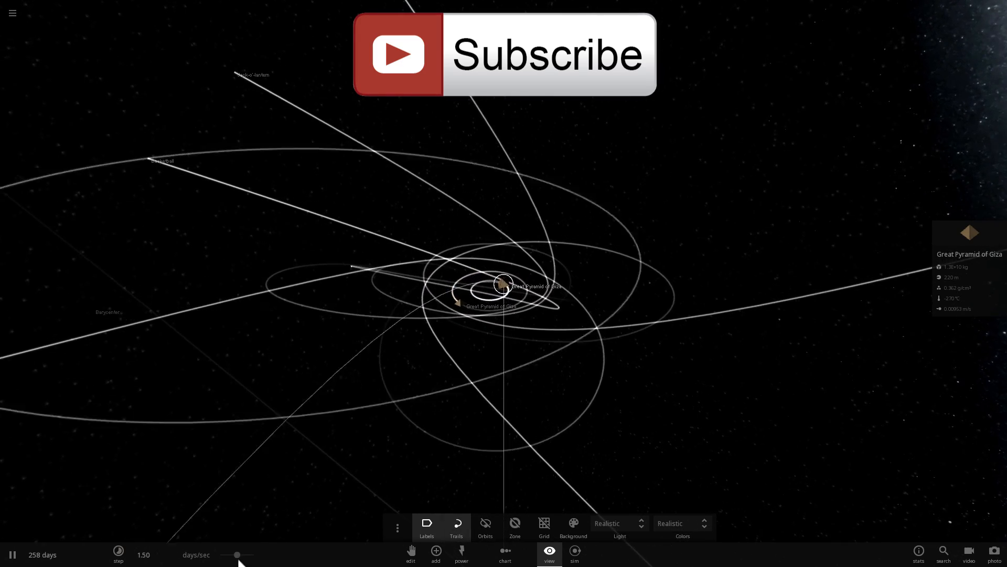